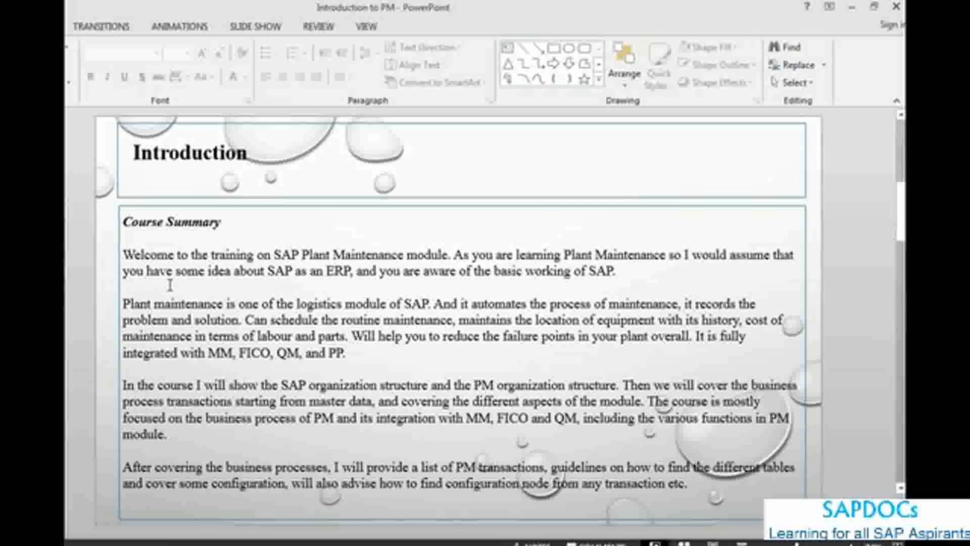
pyautogui.moveTo(111, 307)
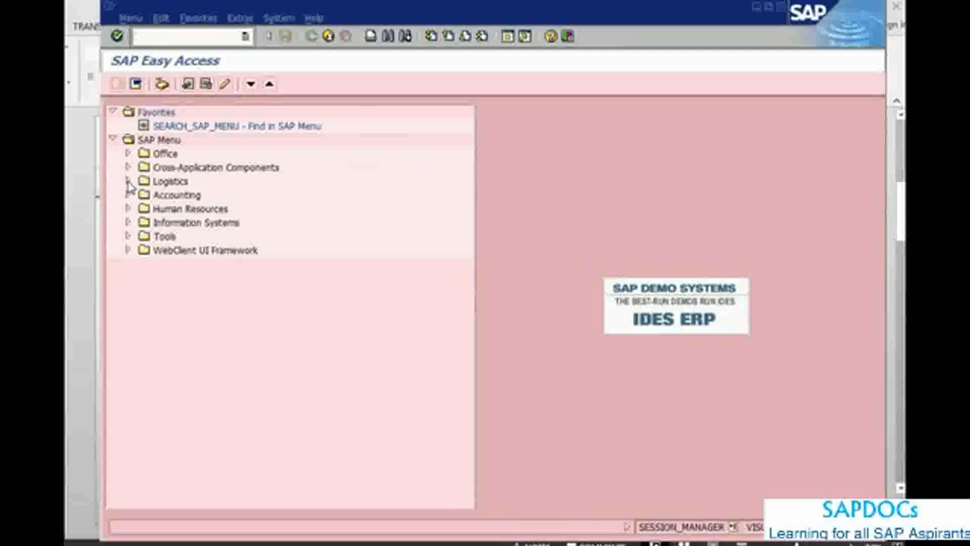
# - Expand Logistics and then Plant Maintenance in the SAP Easy Access menu
pyautogui.click(127, 181)
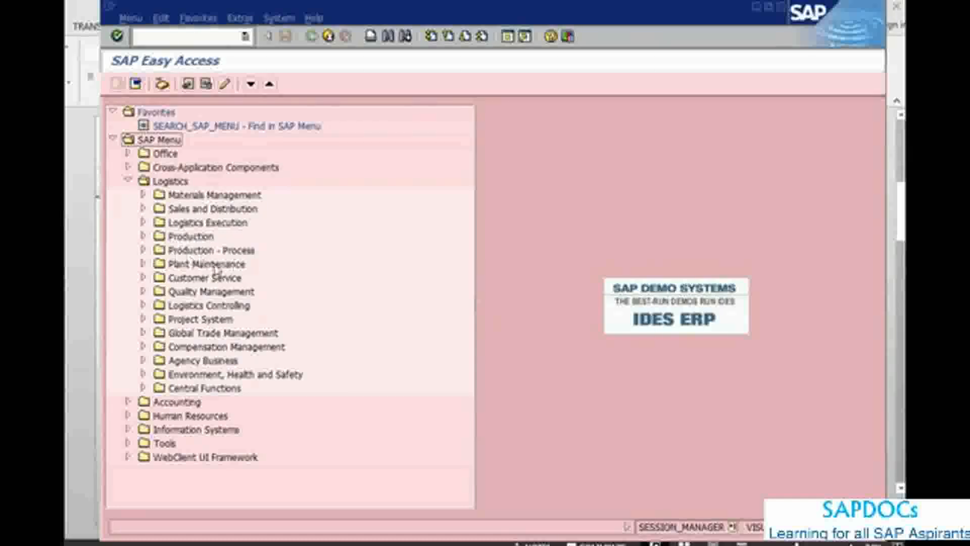
pyautogui.click(144, 263)
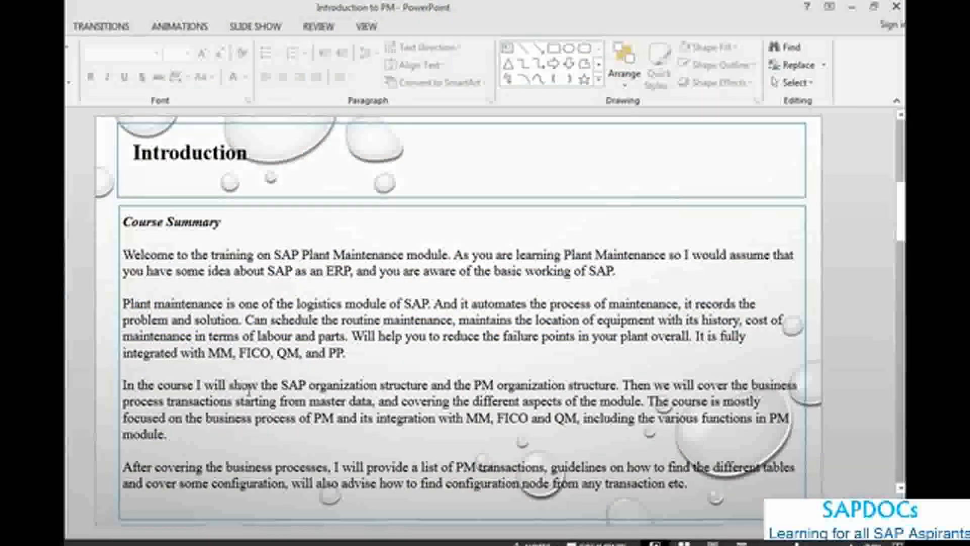
# - Advance to the SAP Organization Structure slide, charting Controlling Area down to SLOC 0001
pyautogui.moveTo(283, 384); pyautogui.dragTo(359, 384)
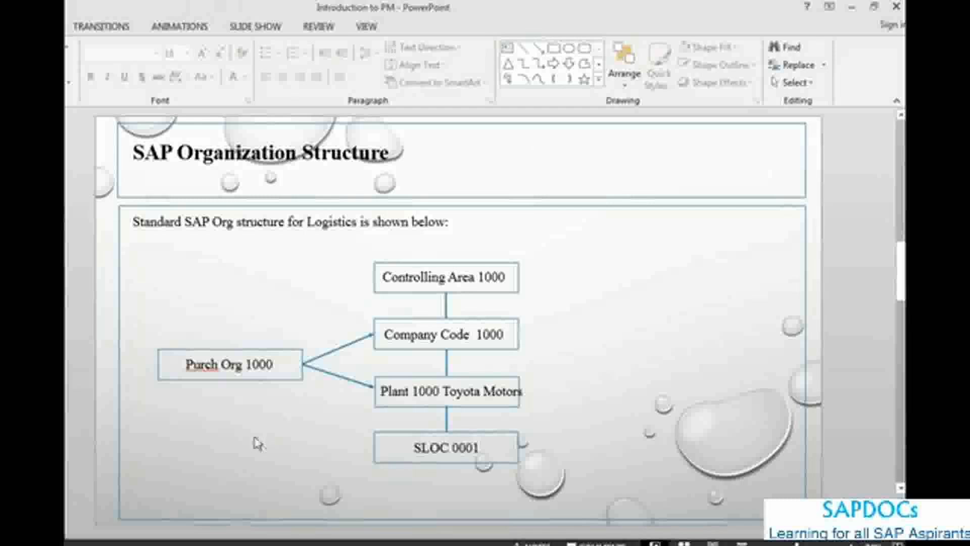
pyautogui.moveTo(302, 269)
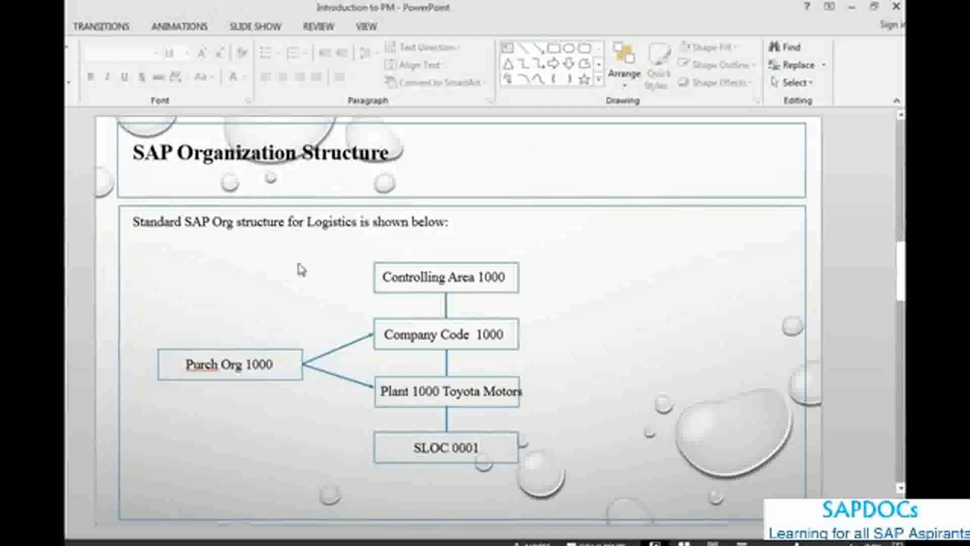
pyautogui.moveTo(288, 397)
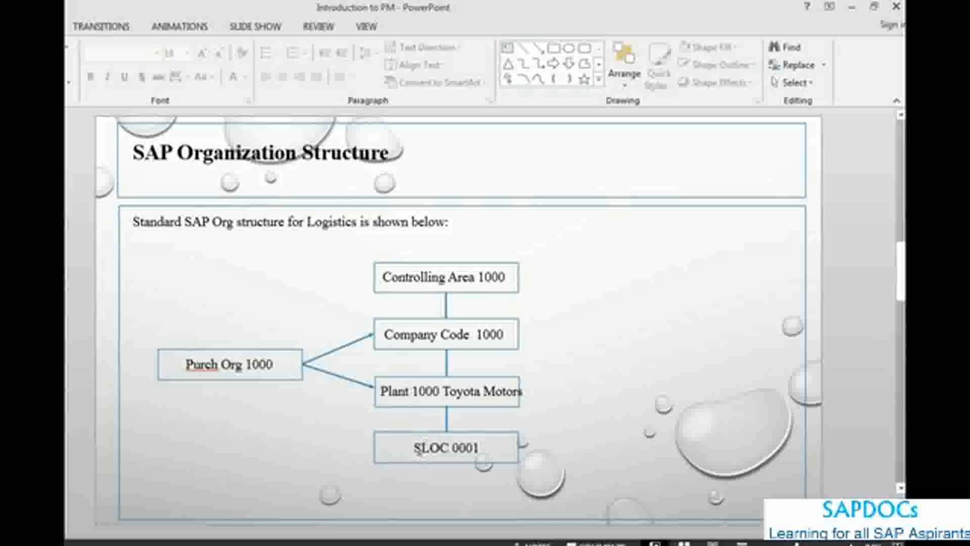
pyautogui.moveTo(108, 449)
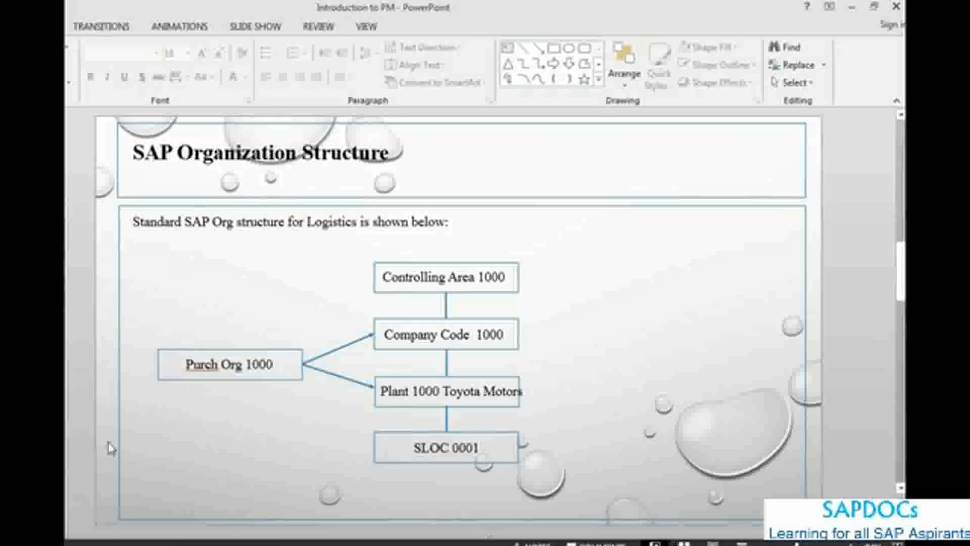
pyautogui.moveTo(697, 511)
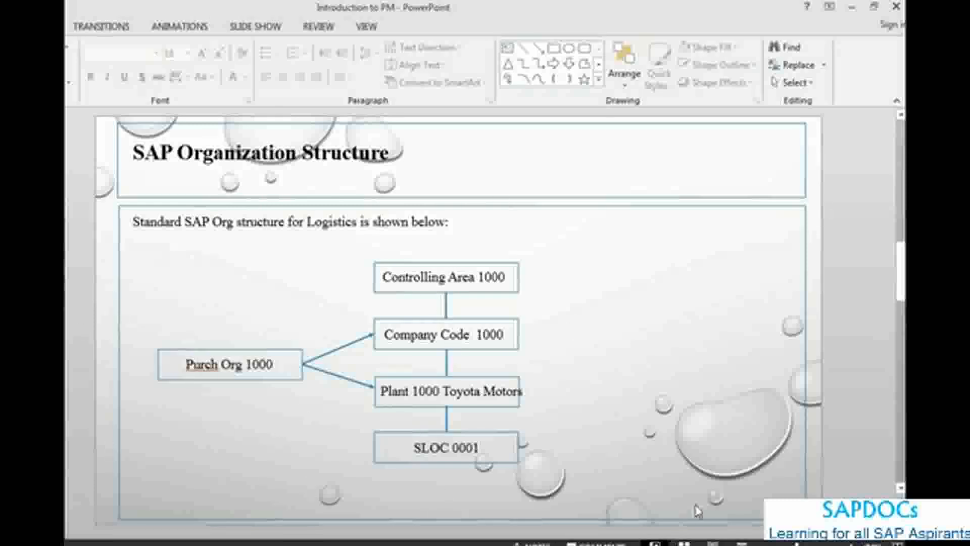
pyautogui.moveTo(427, 303)
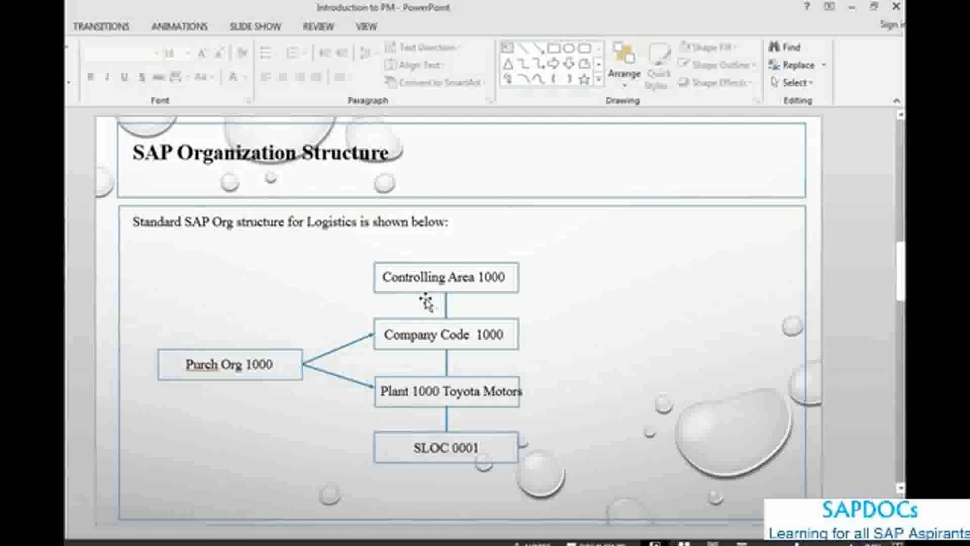
pyautogui.moveTo(333, 312)
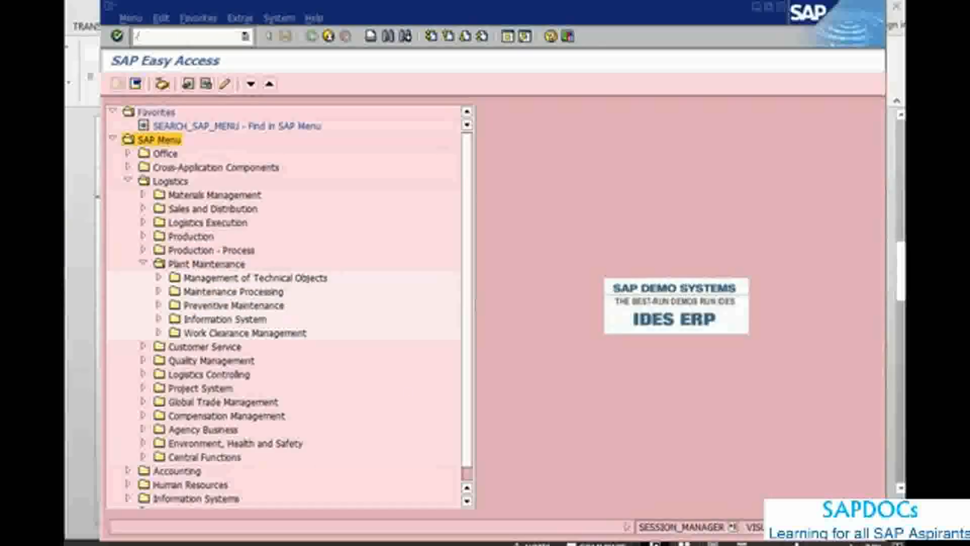
# - Run transaction /nSPRO to reach the Customizing: Execute Project screen
pyautogui.write('n')
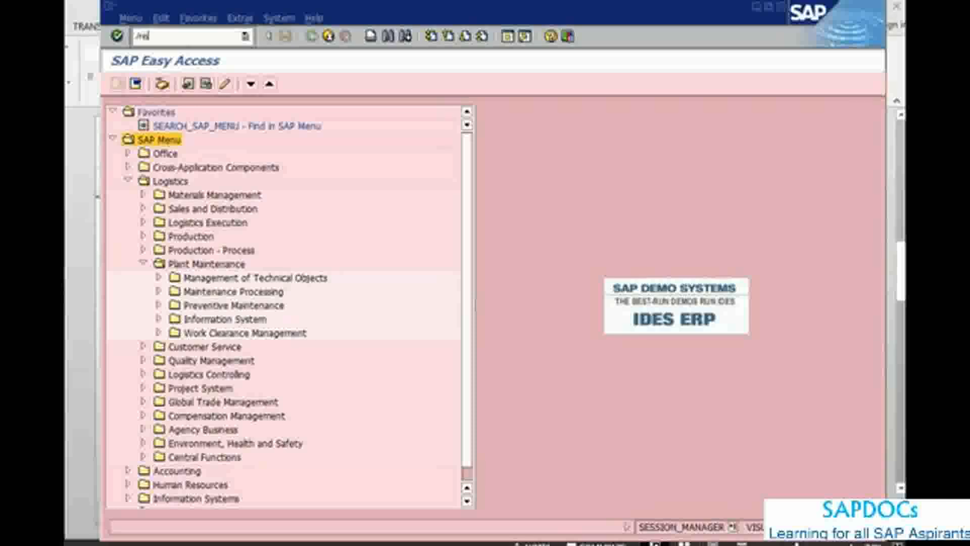
pyautogui.press('Enter')
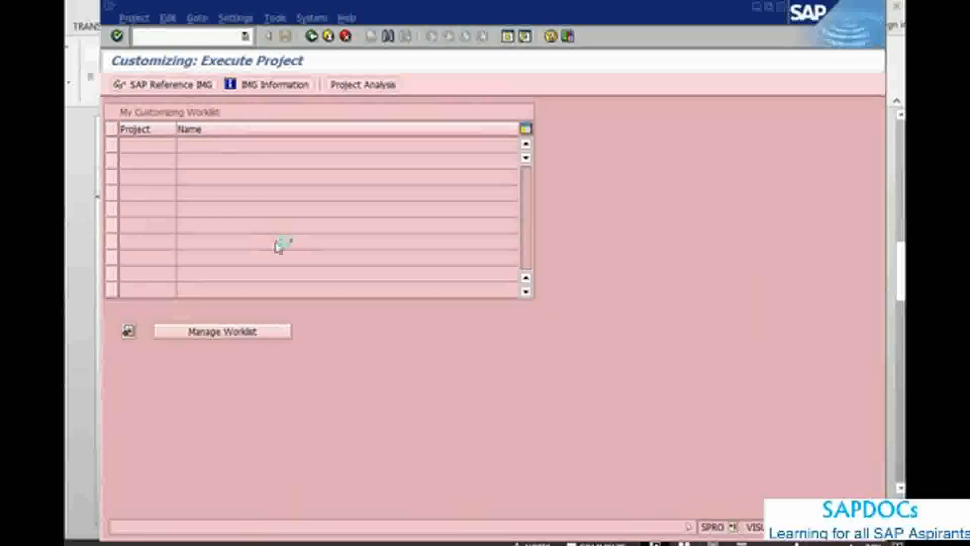
# - Open the SAP Reference IMG and browse Enterprise Structure > Definition > Logistics – General
pyautogui.click(166, 84)
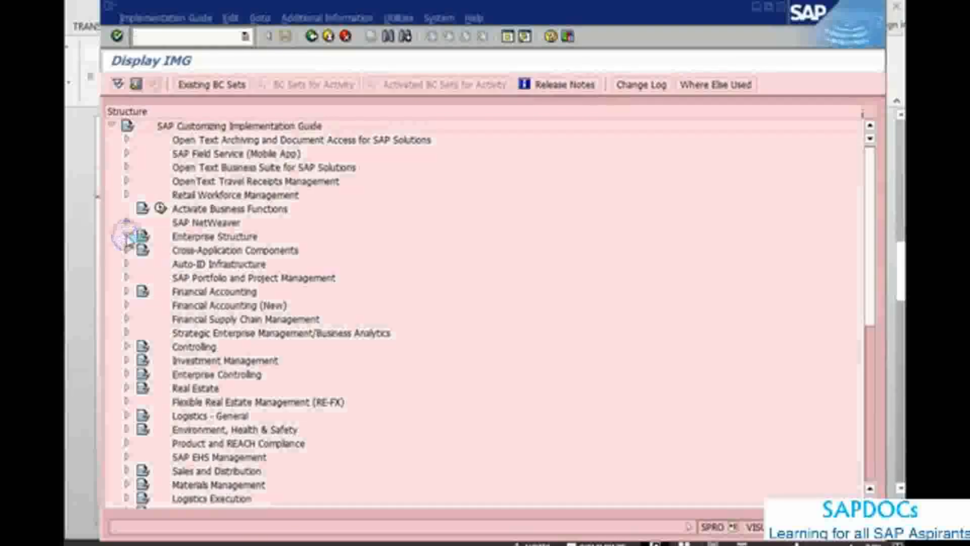
pyautogui.click(128, 236)
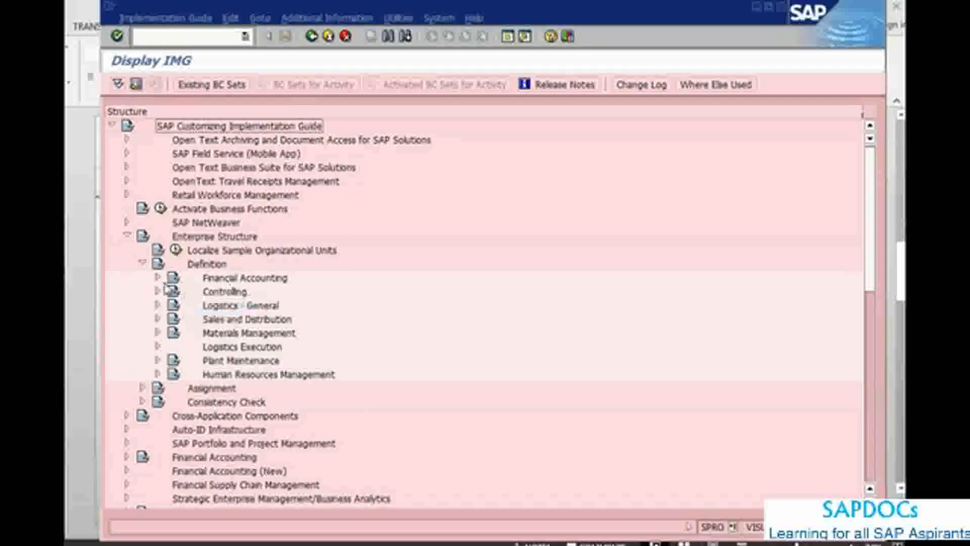
pyautogui.click(158, 278)
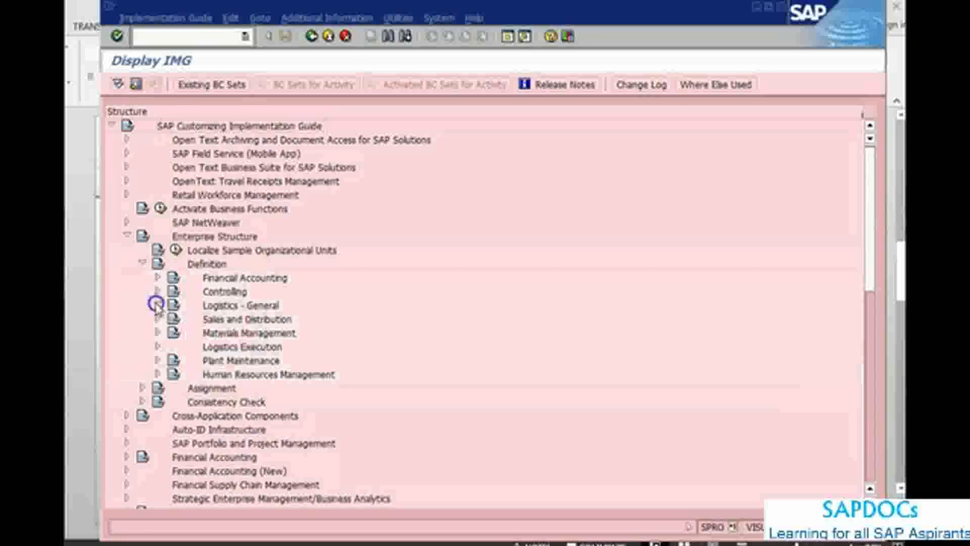
pyautogui.click(158, 304)
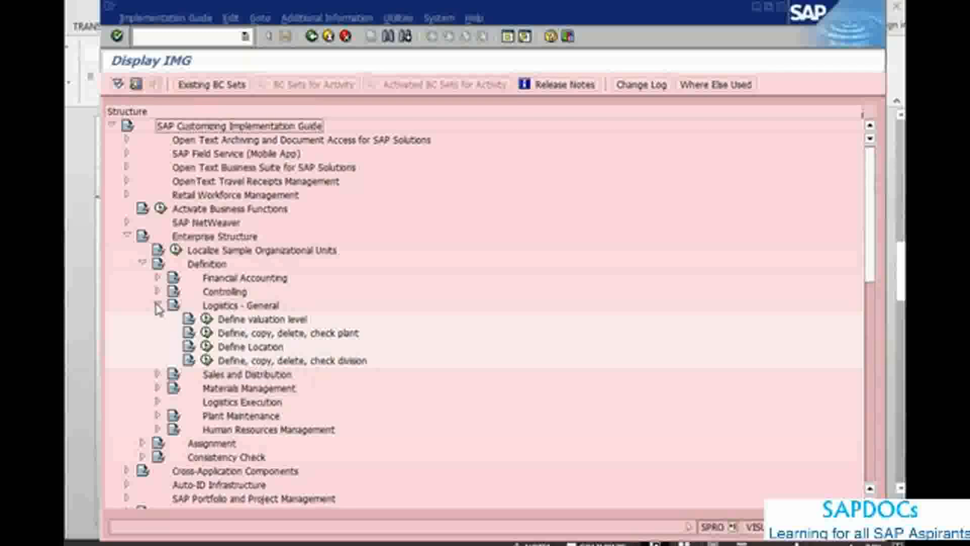
pyautogui.click(160, 306)
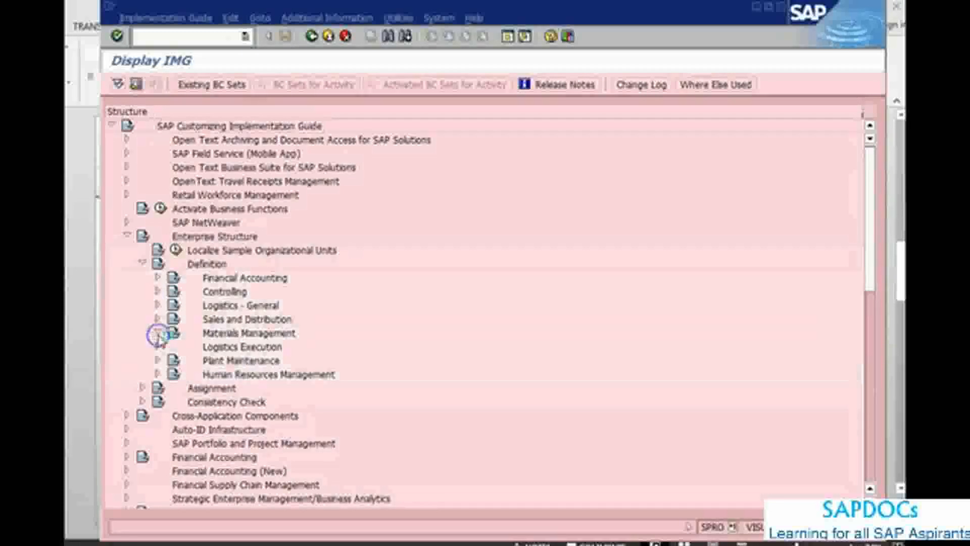
pyautogui.click(159, 333)
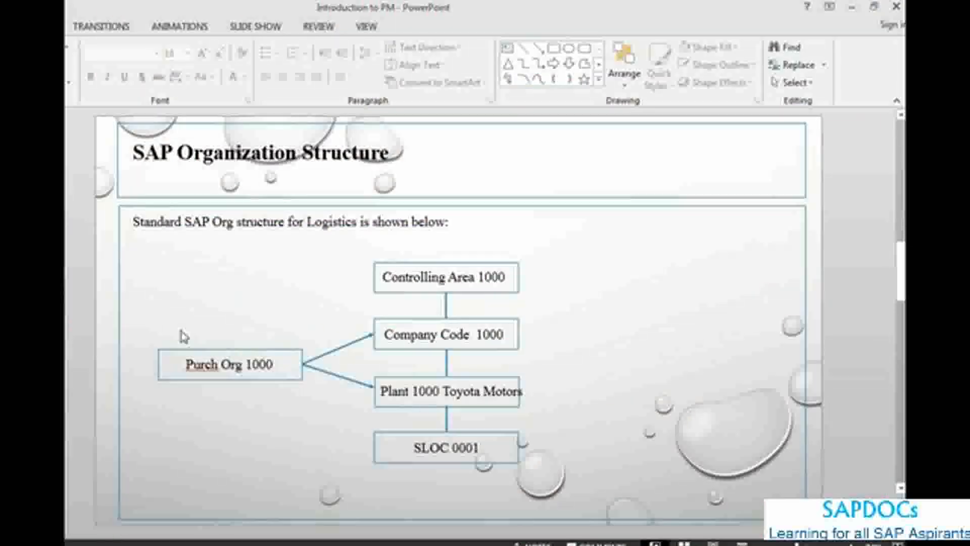
pyautogui.moveTo(363, 291)
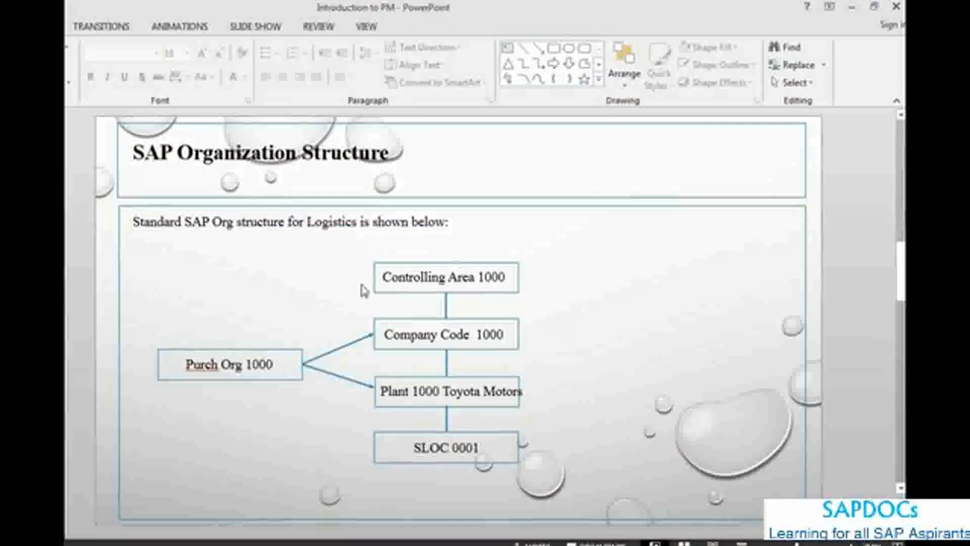
pyautogui.moveTo(381, 343)
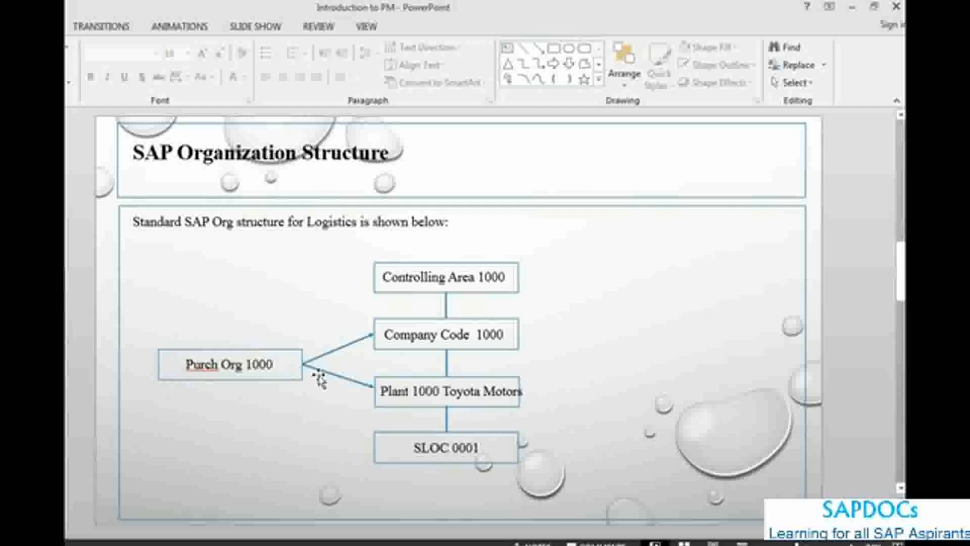
pyautogui.moveTo(315, 317)
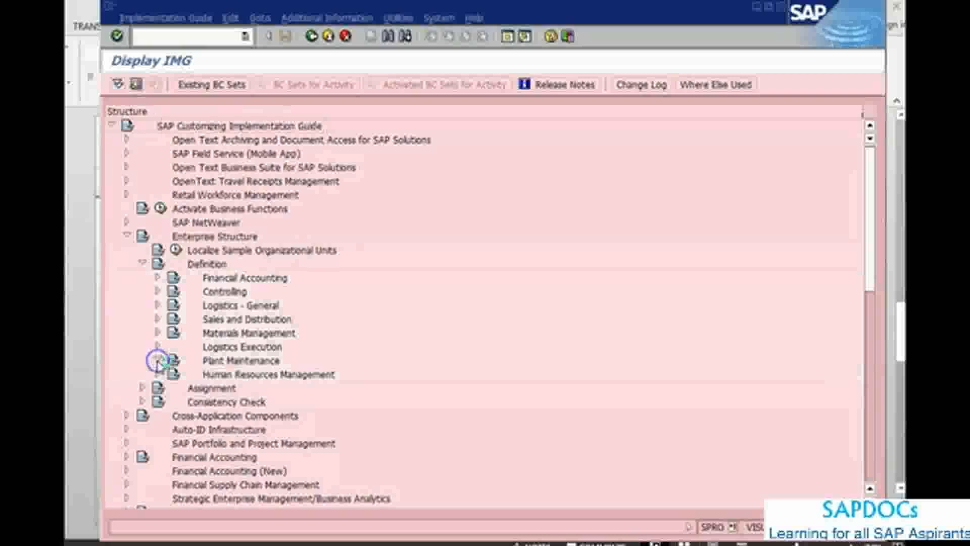
# - Select the Plant Maintenance area in the IMG tree
pyautogui.click(159, 360)
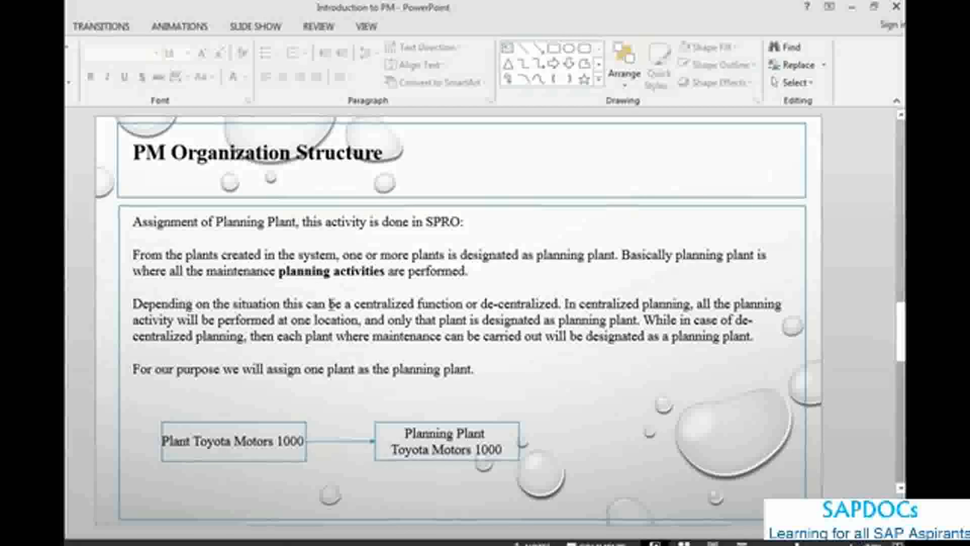
pyautogui.moveTo(353, 303); pyautogui.dragTo(492, 303)
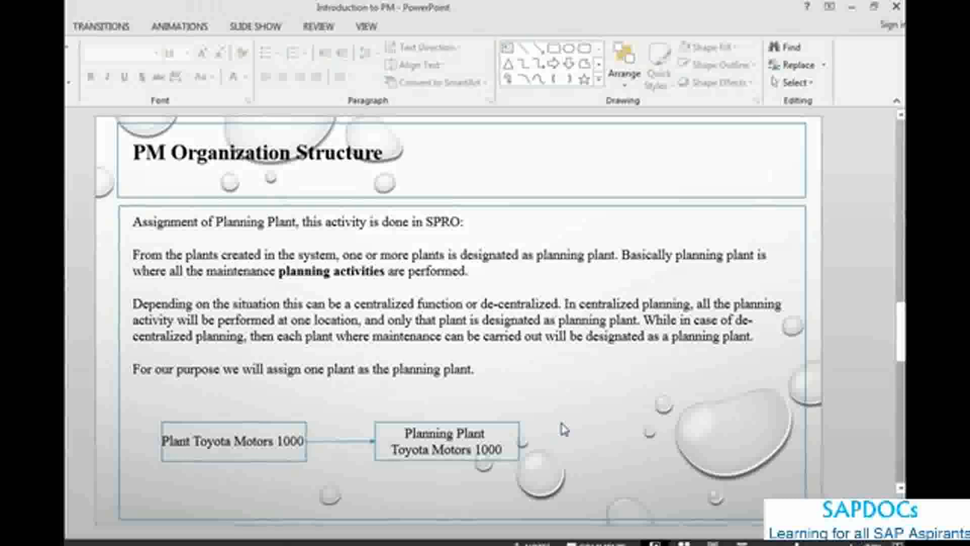
pyautogui.moveTo(501, 368)
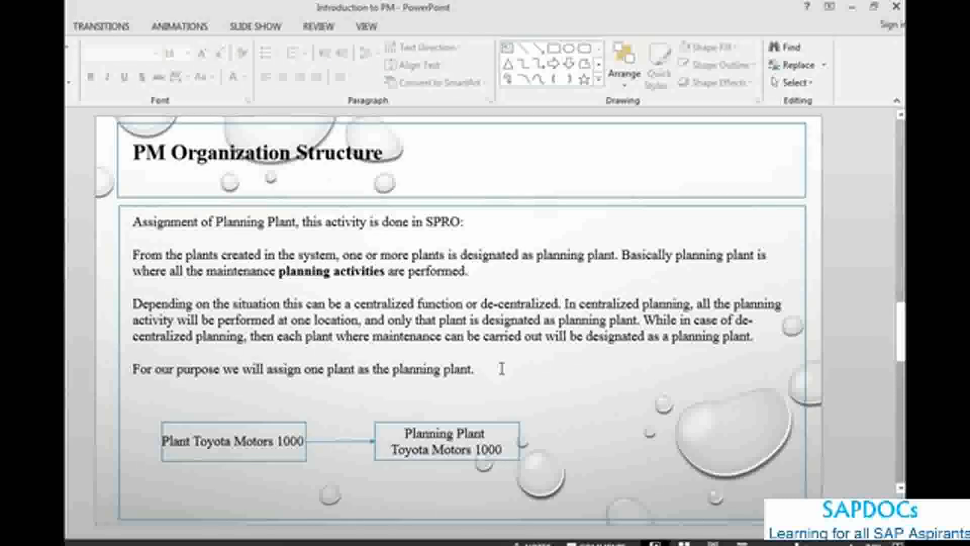
pyautogui.moveTo(377, 297)
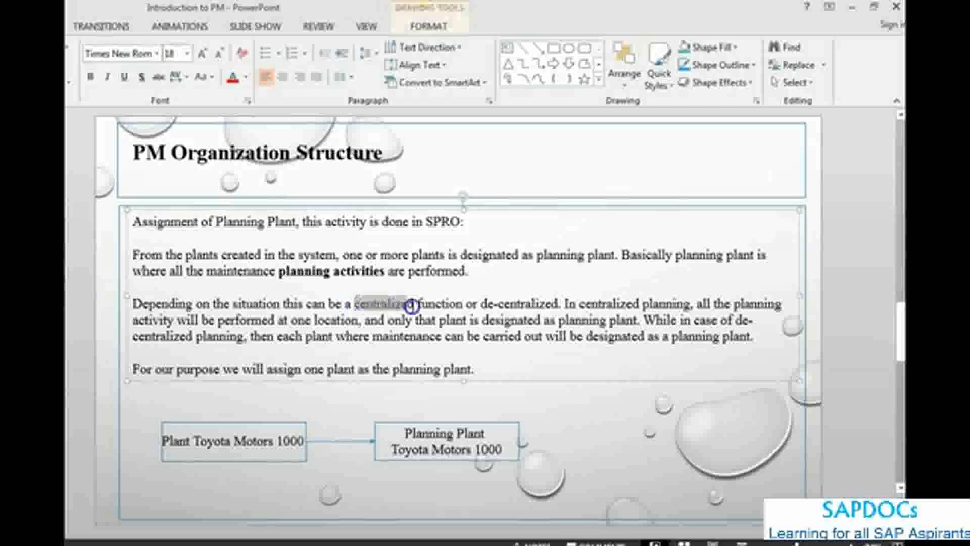
pyautogui.doubleClick(383, 304)
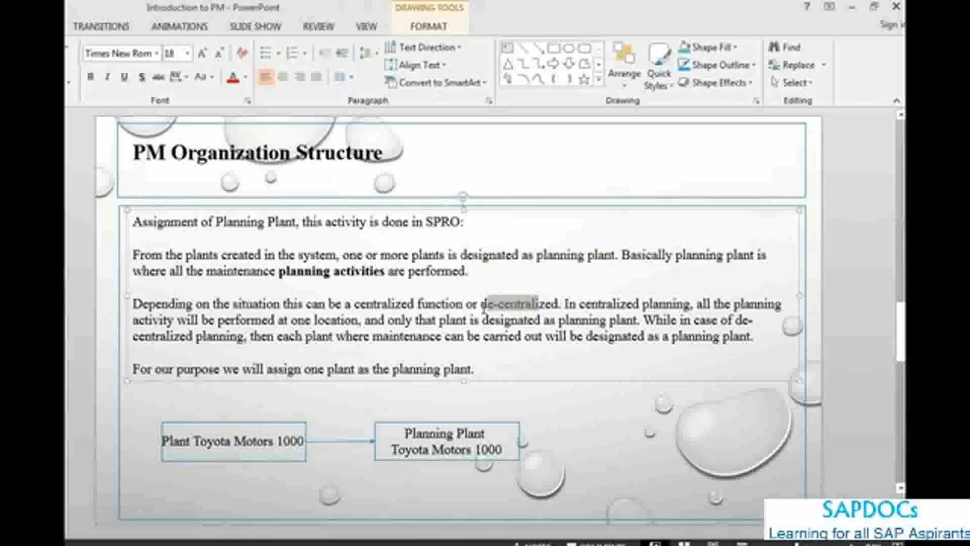
pyautogui.doubleClick(516, 304)
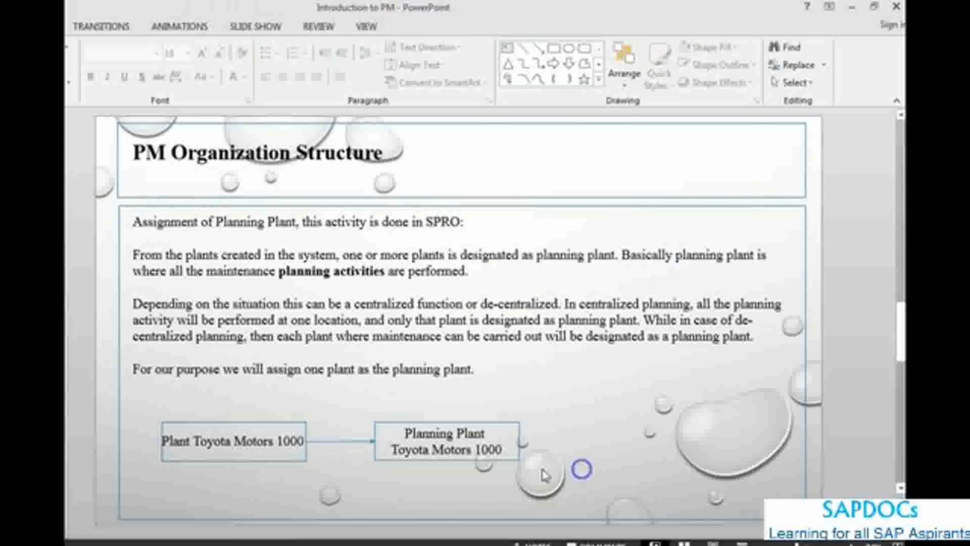
pyautogui.click(234, 443)
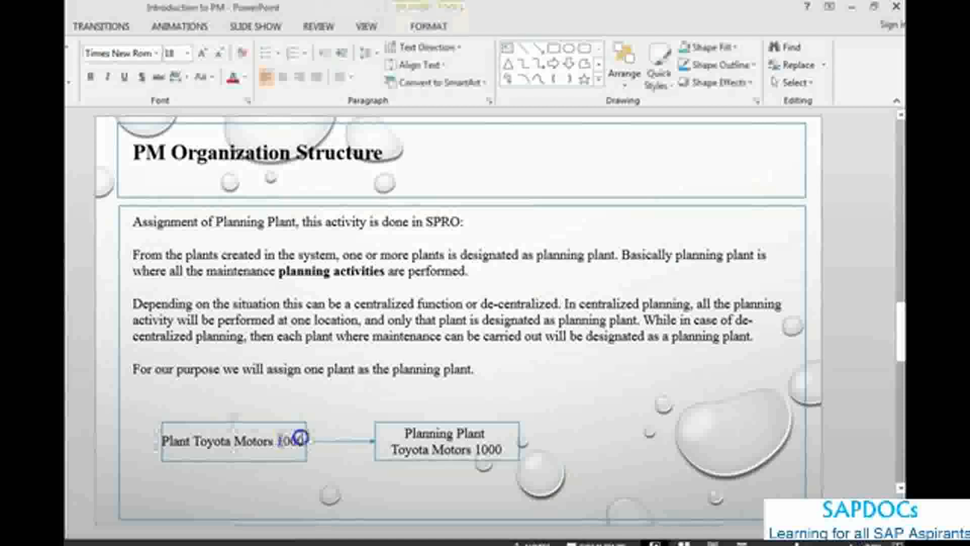
pyautogui.click(294, 441)
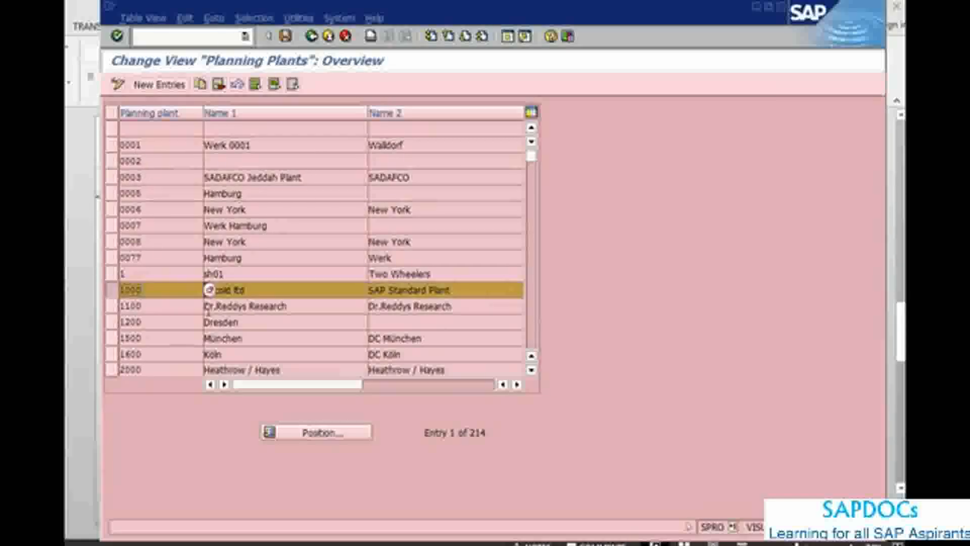
pyautogui.moveTo(177, 301)
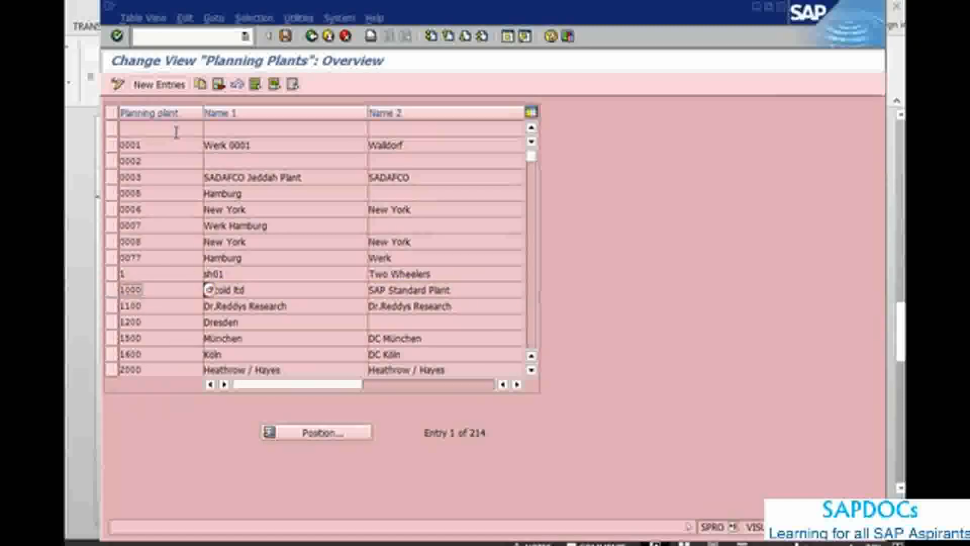
# - Display the Change View 'Planning Plants' overview listing planning plant 1000
pyautogui.click(158, 84)
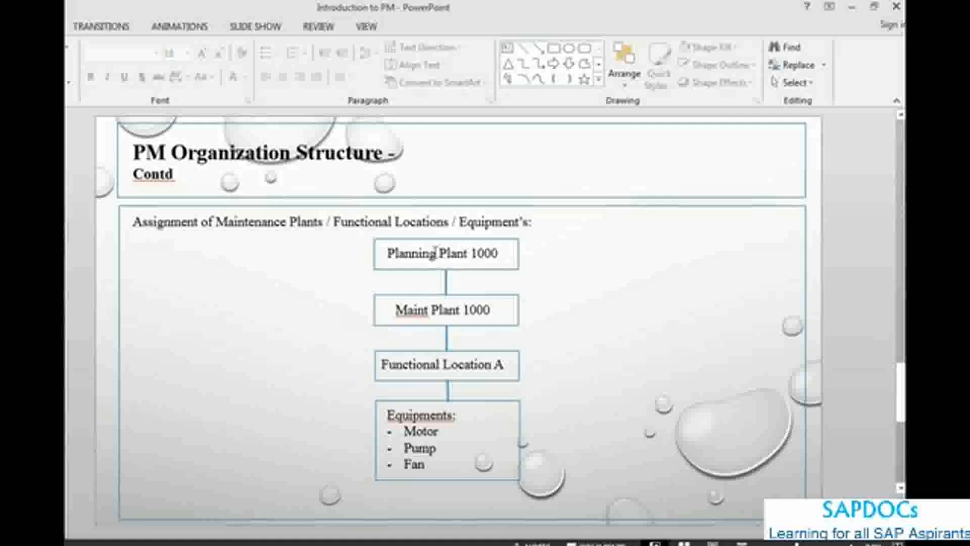
pyautogui.moveTo(361, 320)
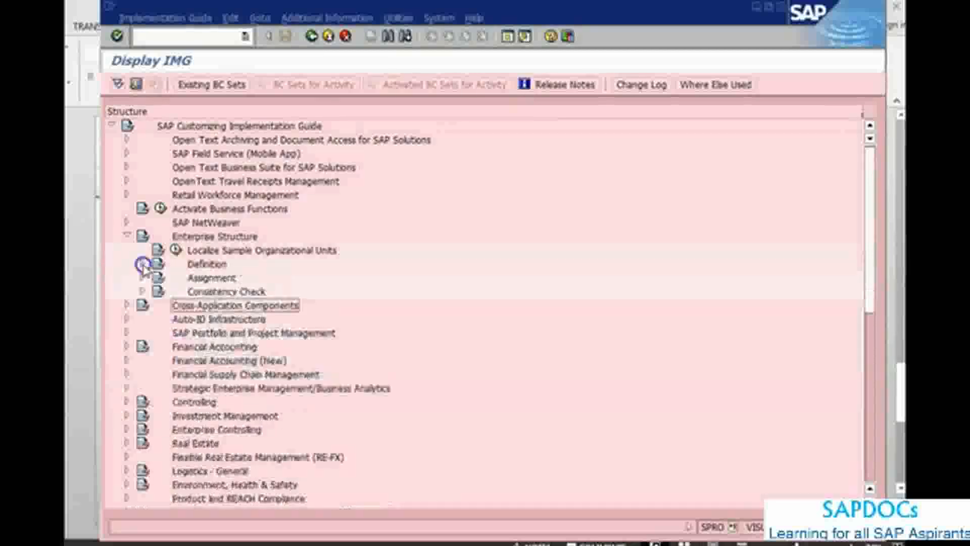
# - Open Assignment > Plant Maintenance > 'Assign maintenance planning plant to maintenance plant'
pyautogui.click(159, 277)
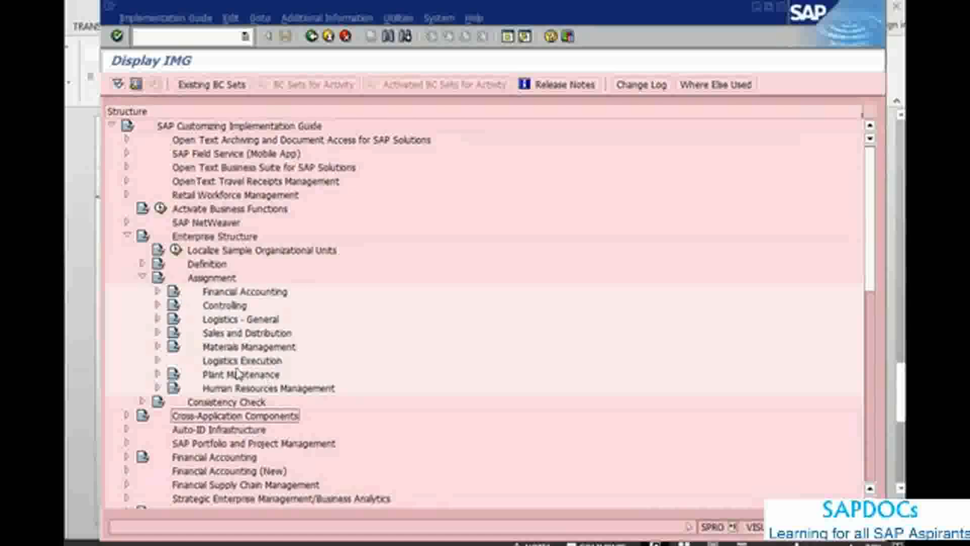
pyautogui.click(159, 375)
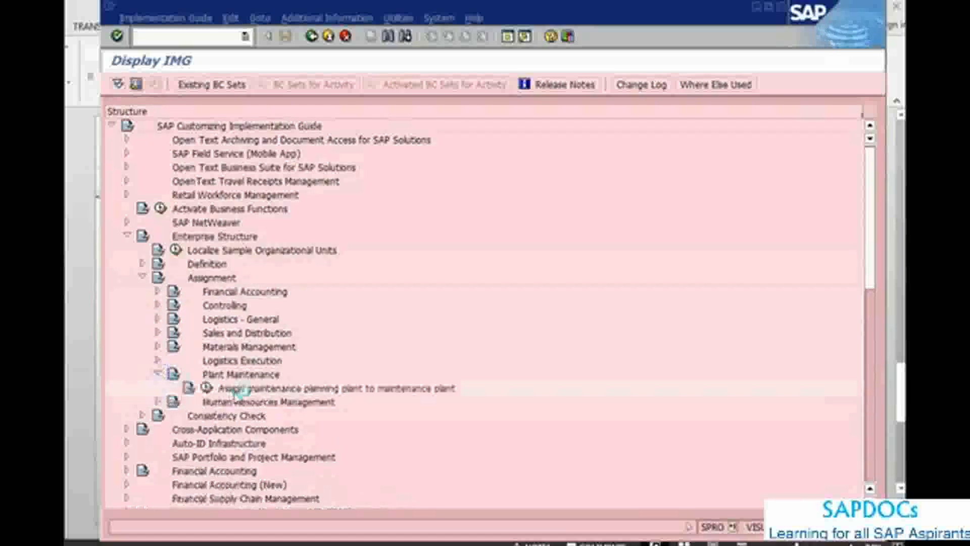
pyautogui.click(334, 388)
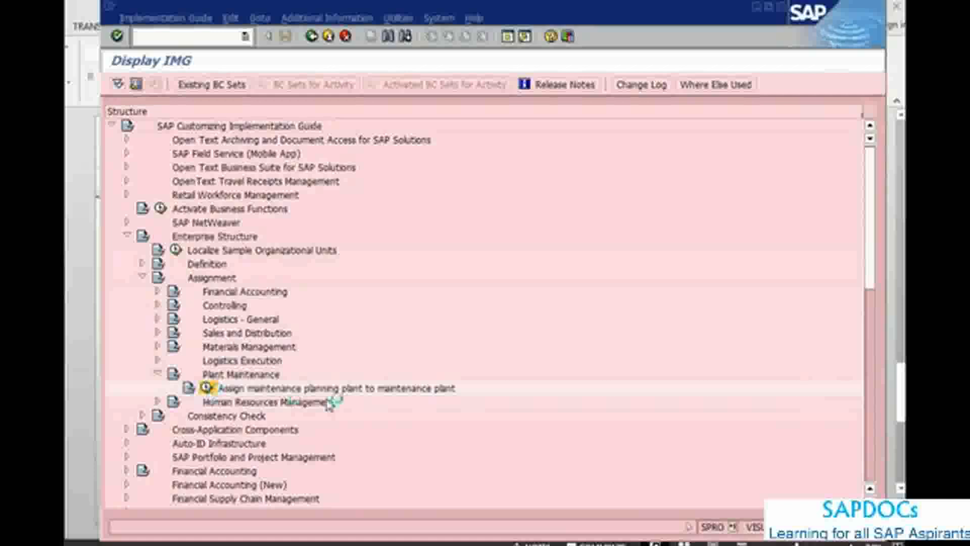
pyautogui.doubleClick(337, 388)
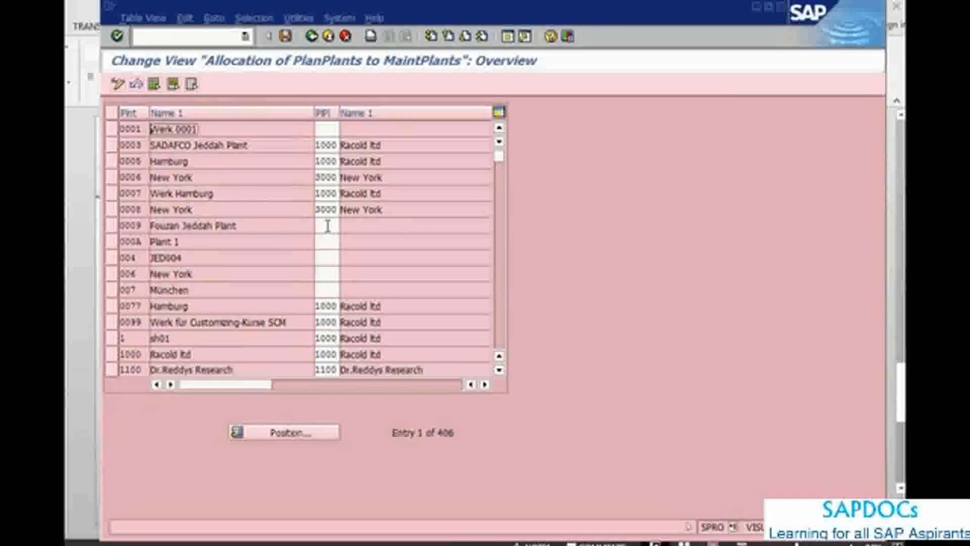
# - Position the allocation list at plant 1000
pyautogui.click(325, 226)
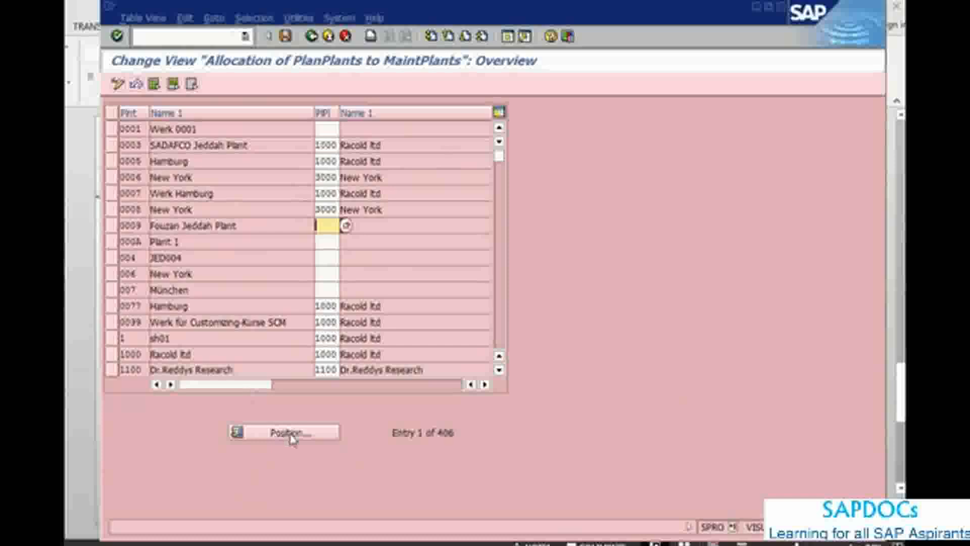
pyautogui.click(291, 431)
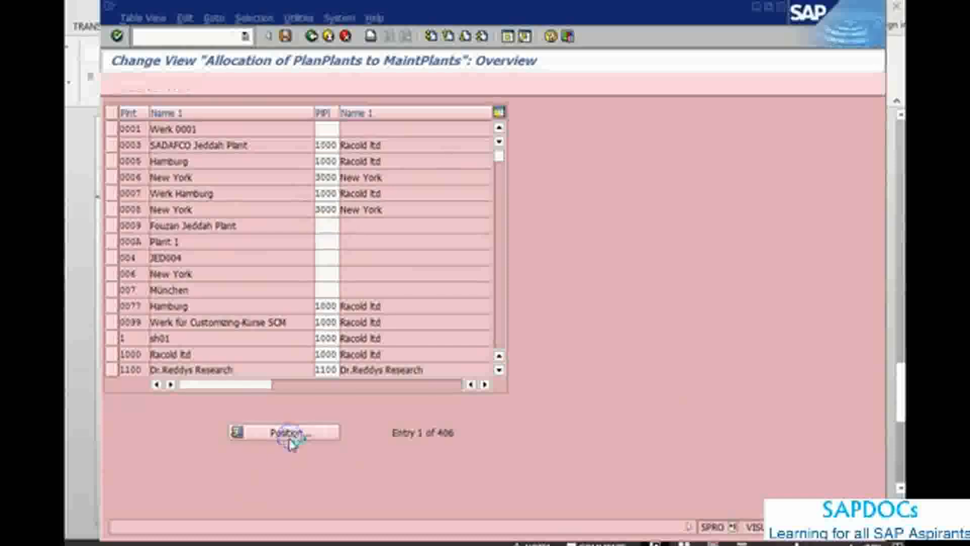
pyautogui.click(285, 432)
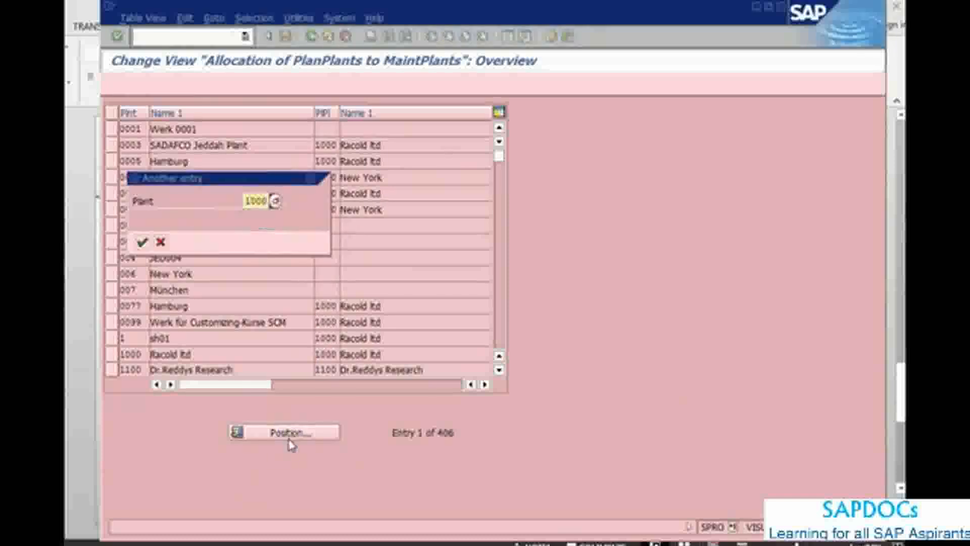
pyautogui.click(140, 241)
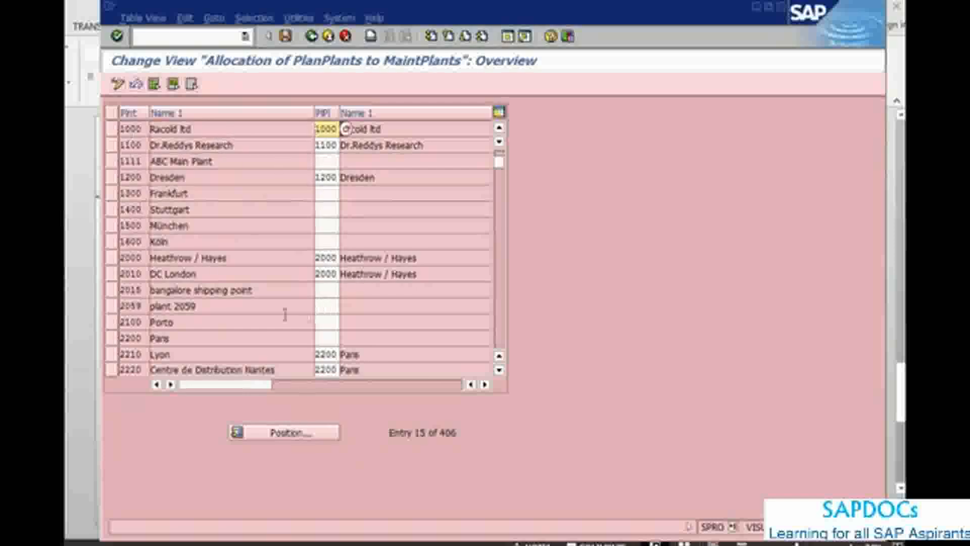
# - Select entries by contents where the planning plant is 1000
pyautogui.click(254, 17)
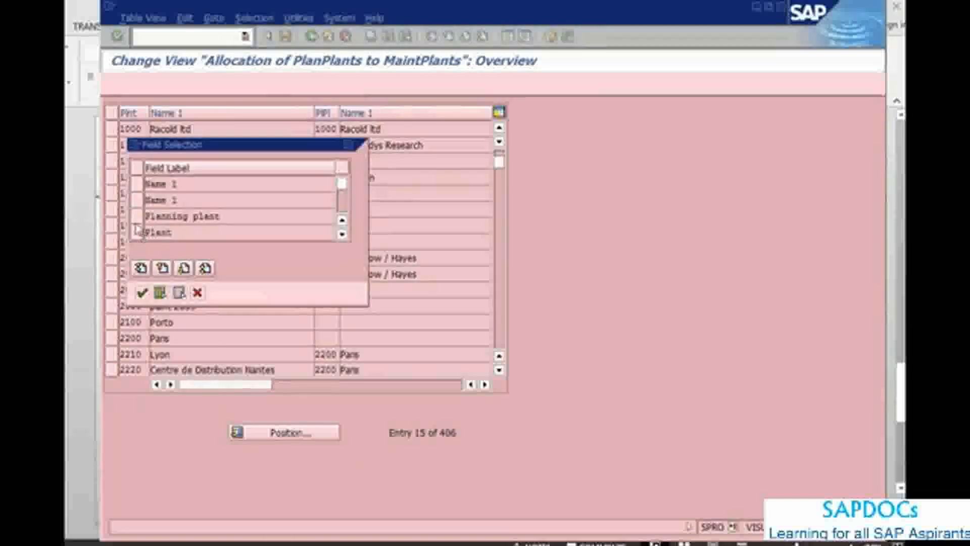
pyautogui.click(179, 216)
pyautogui.write('1000')
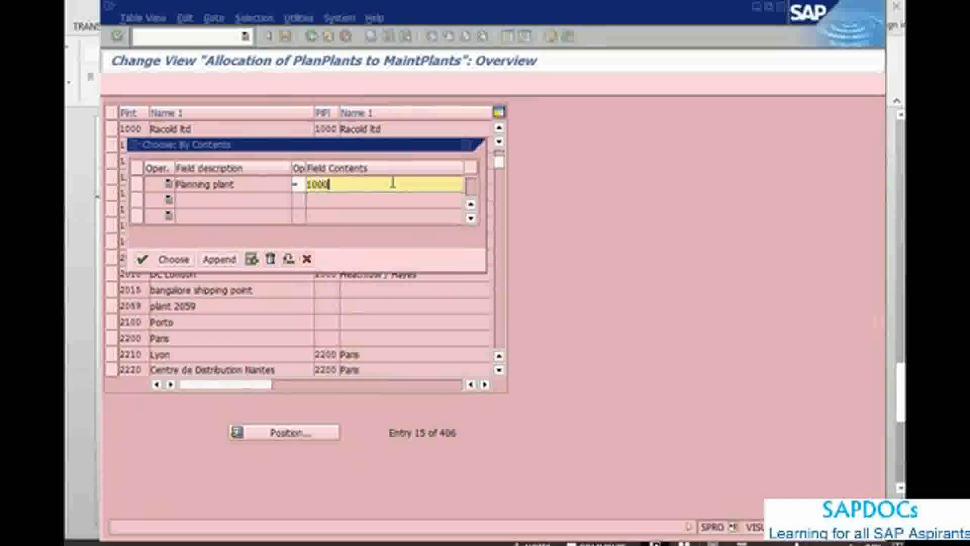
pyautogui.click(166, 259)
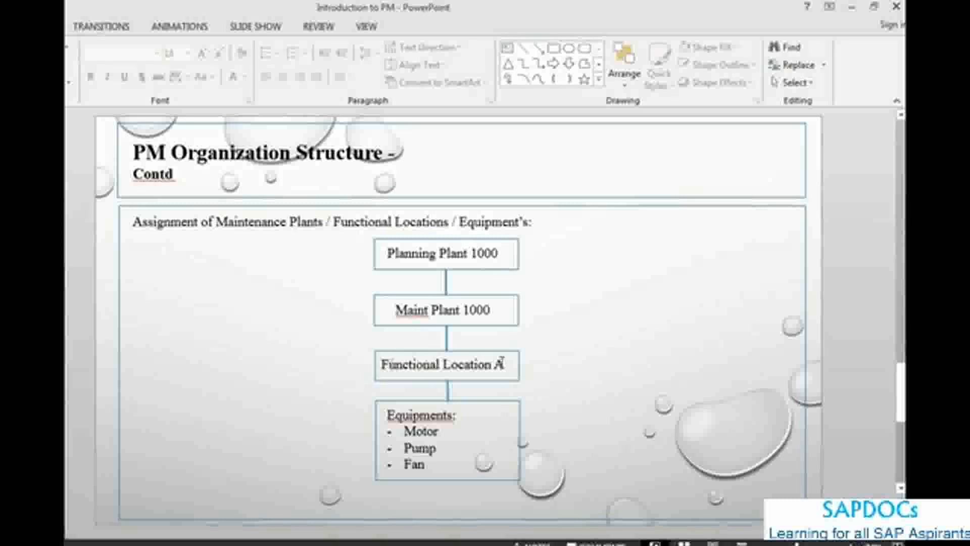
pyautogui.moveTo(282, 382)
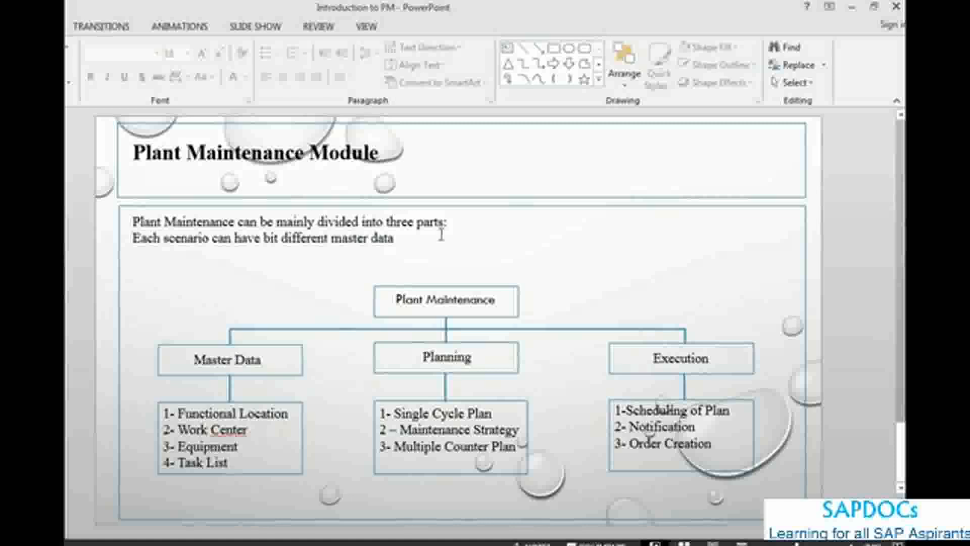
pyautogui.moveTo(678, 390)
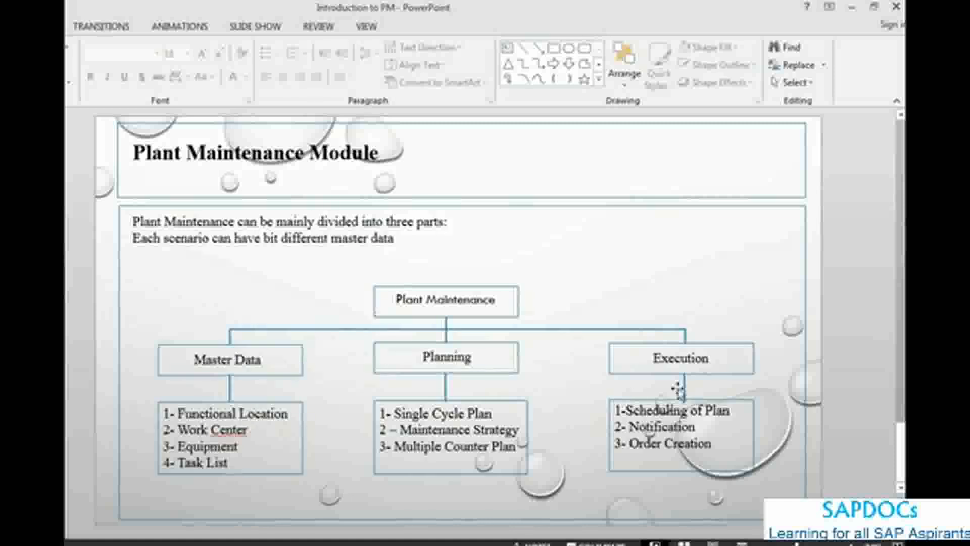
pyautogui.moveTo(588, 333)
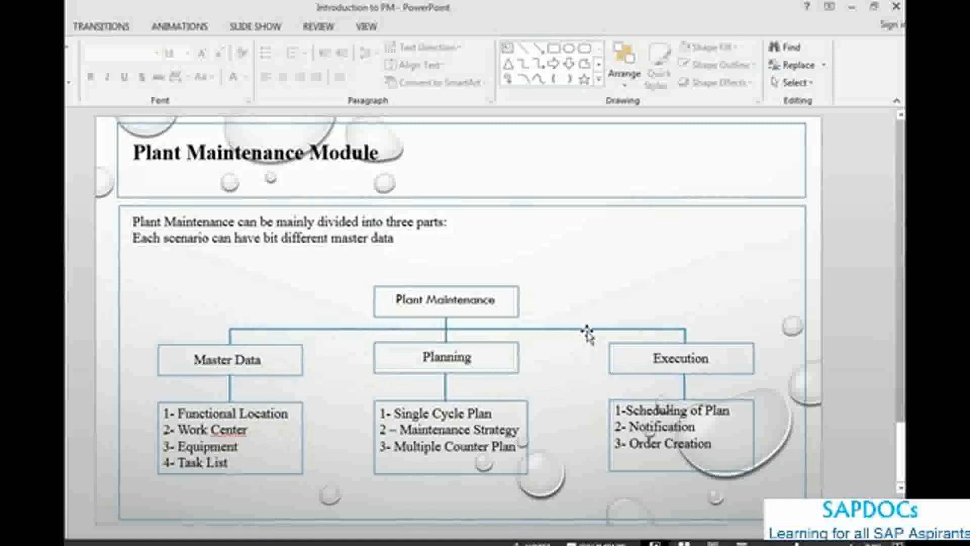
pyautogui.moveTo(452, 381)
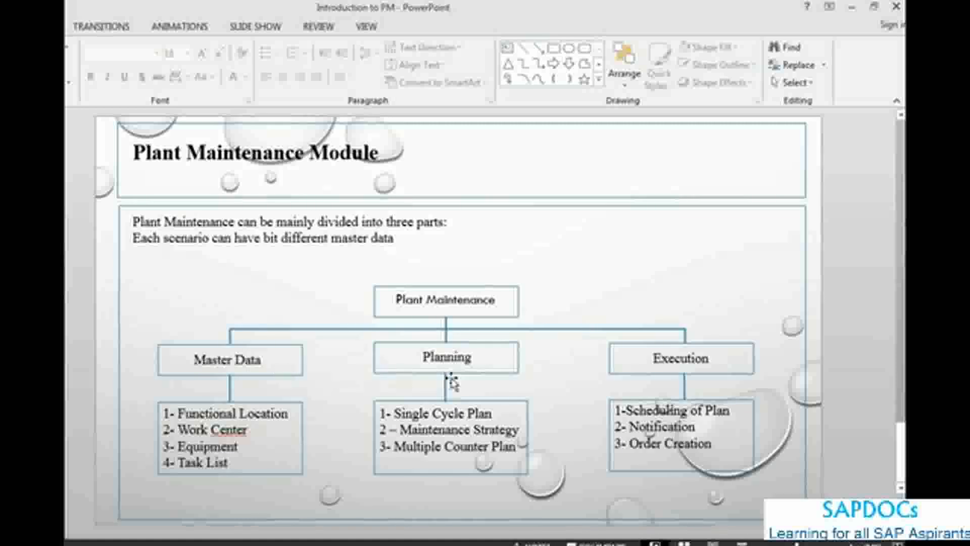
pyautogui.moveTo(281, 342)
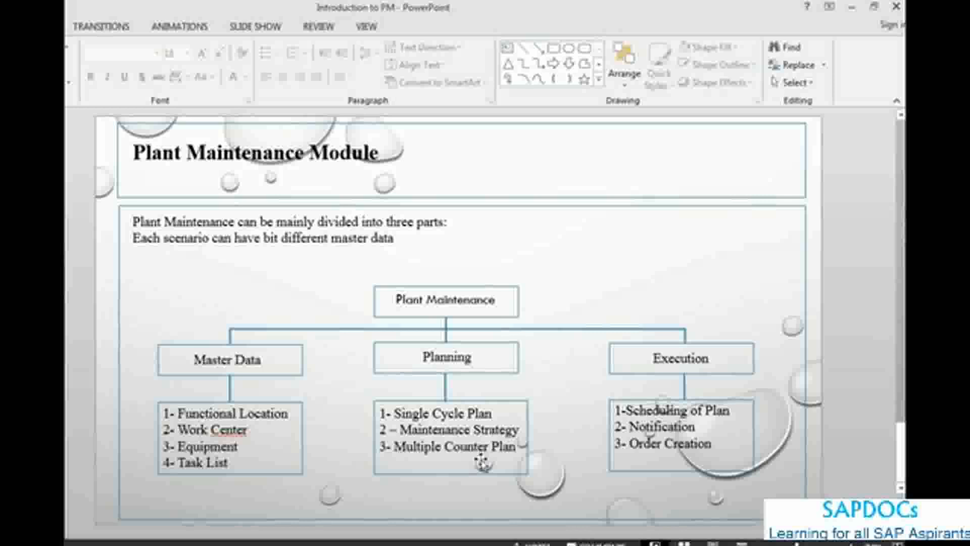
pyautogui.moveTo(736, 427)
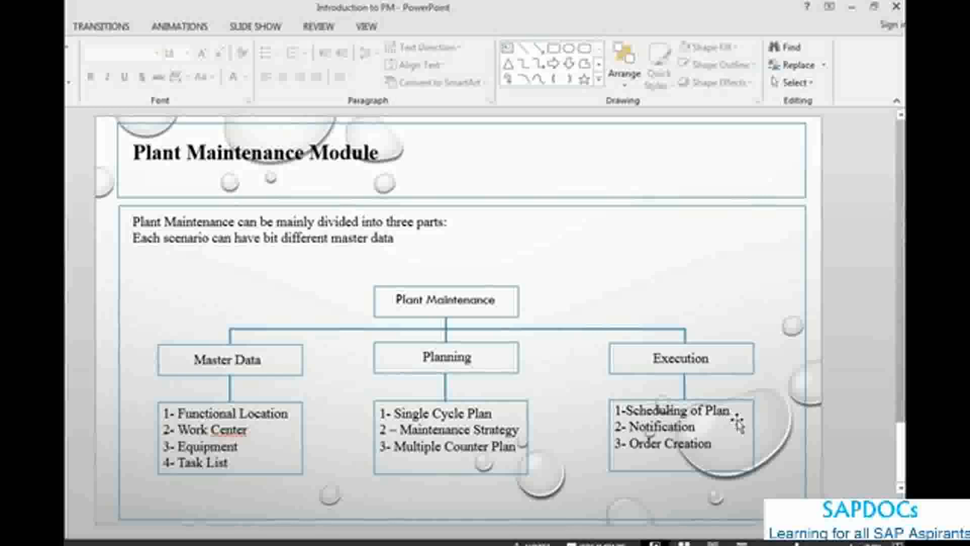
pyautogui.moveTo(581, 333)
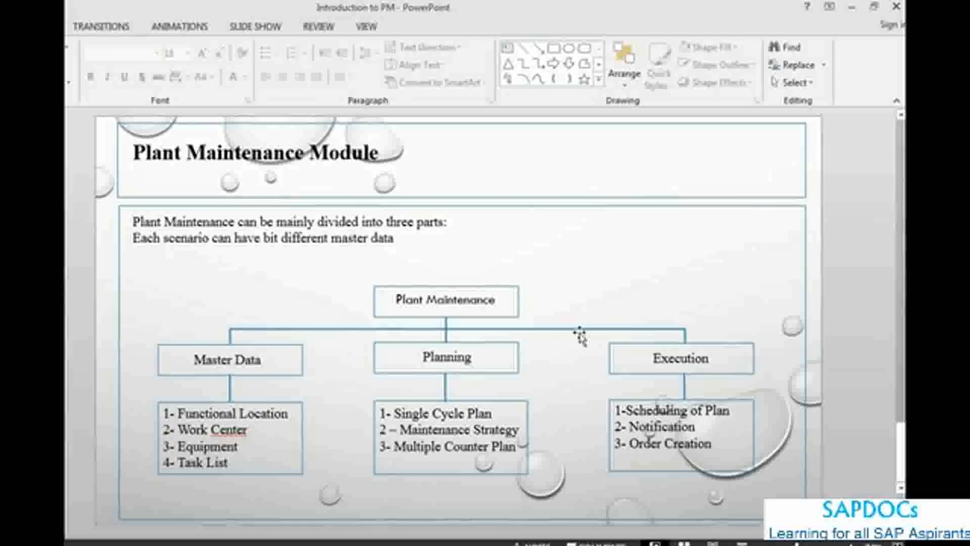
pyautogui.moveTo(183, 383)
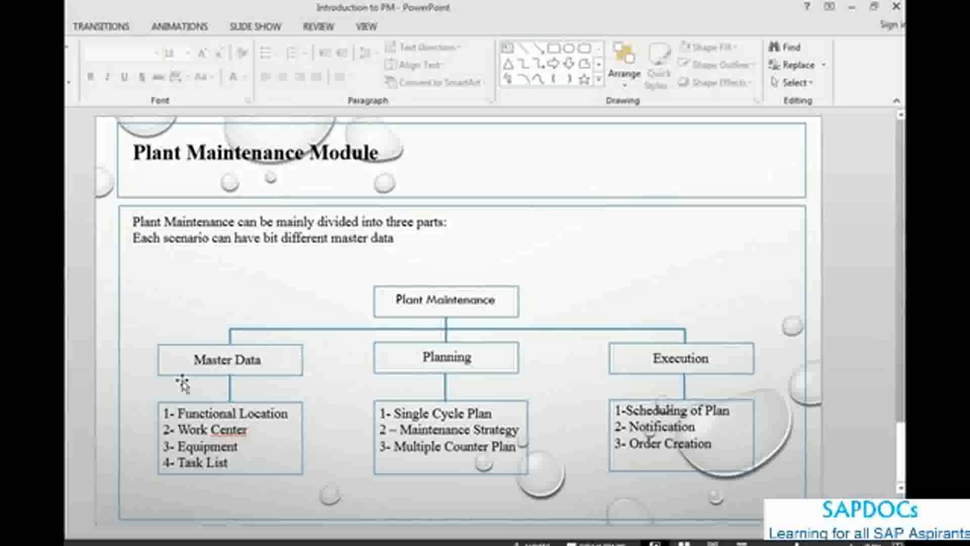
pyautogui.moveTo(278, 334)
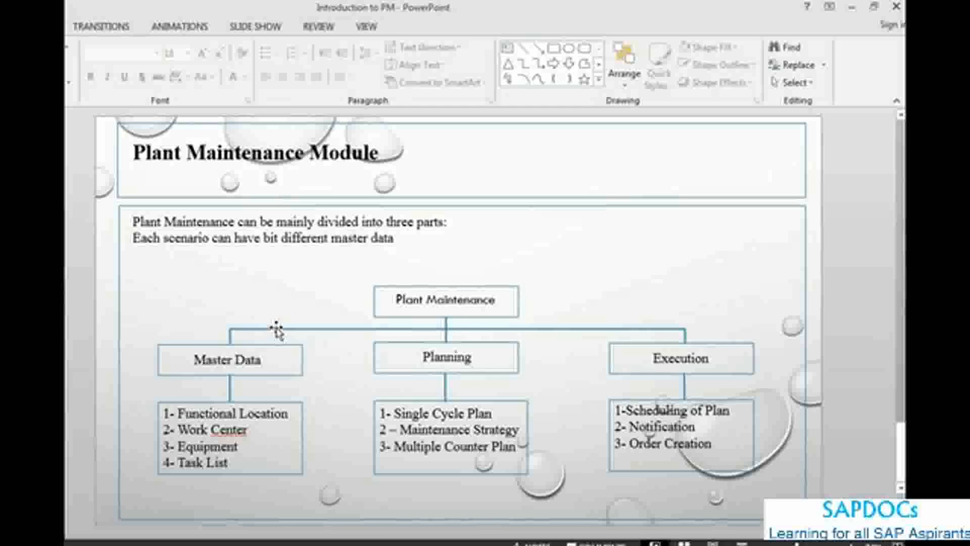
pyautogui.moveTo(116, 303)
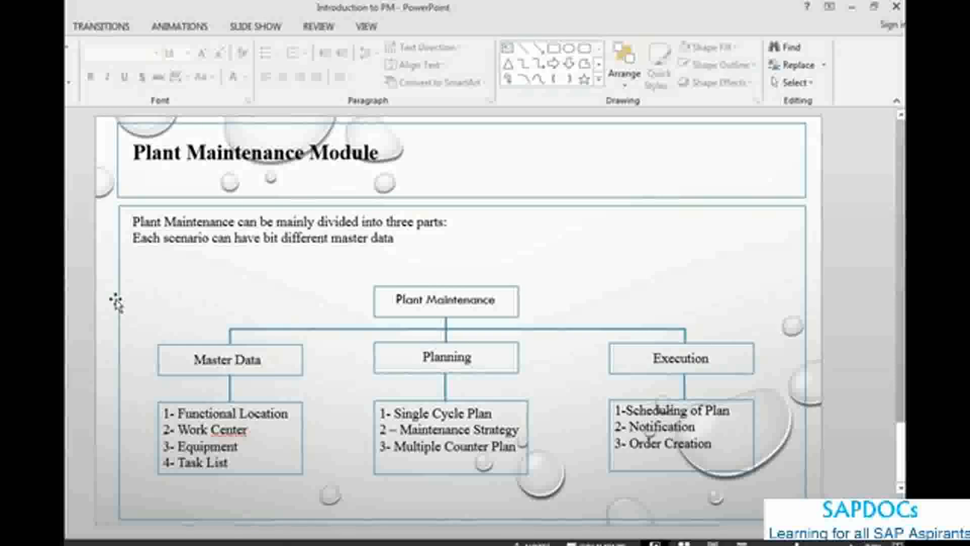
pyautogui.moveTo(155, 380)
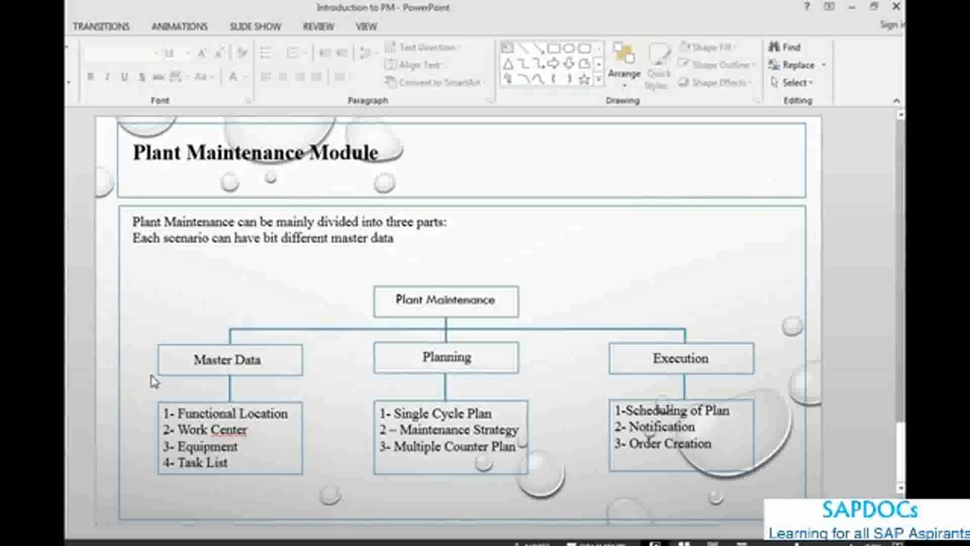
pyautogui.moveTo(245, 287)
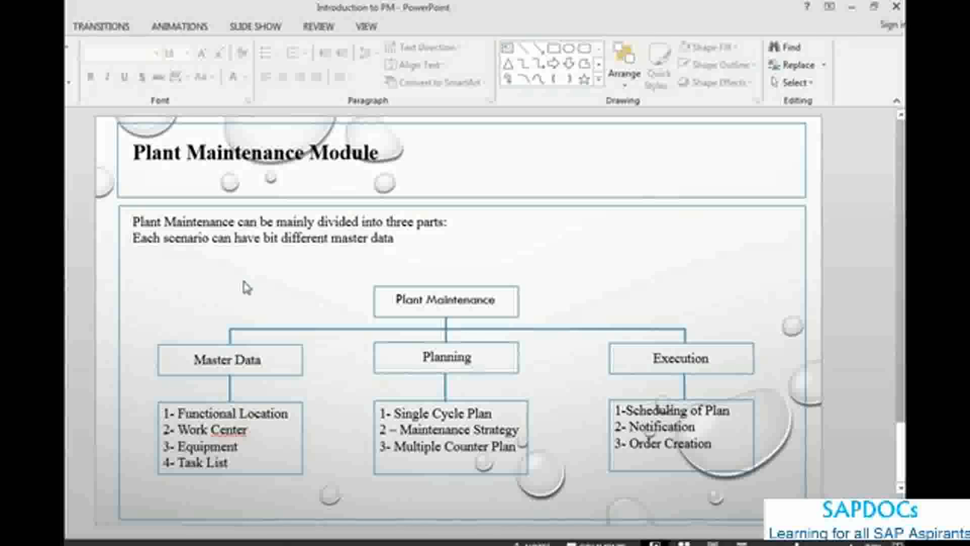
pyautogui.moveTo(235, 271)
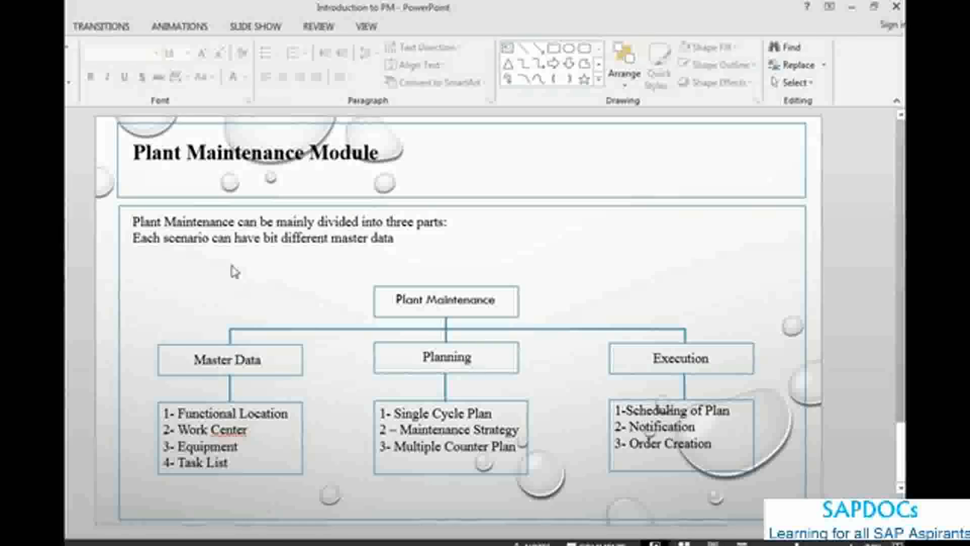